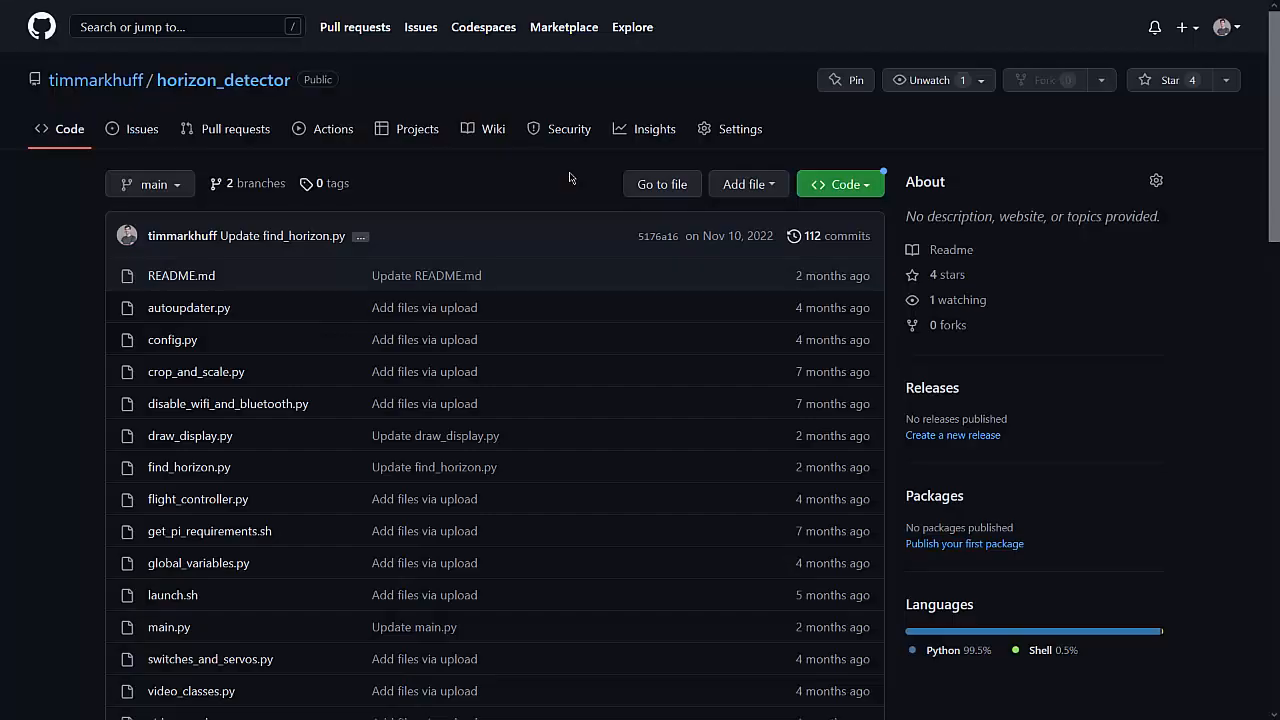
mouse_move(189, 467)
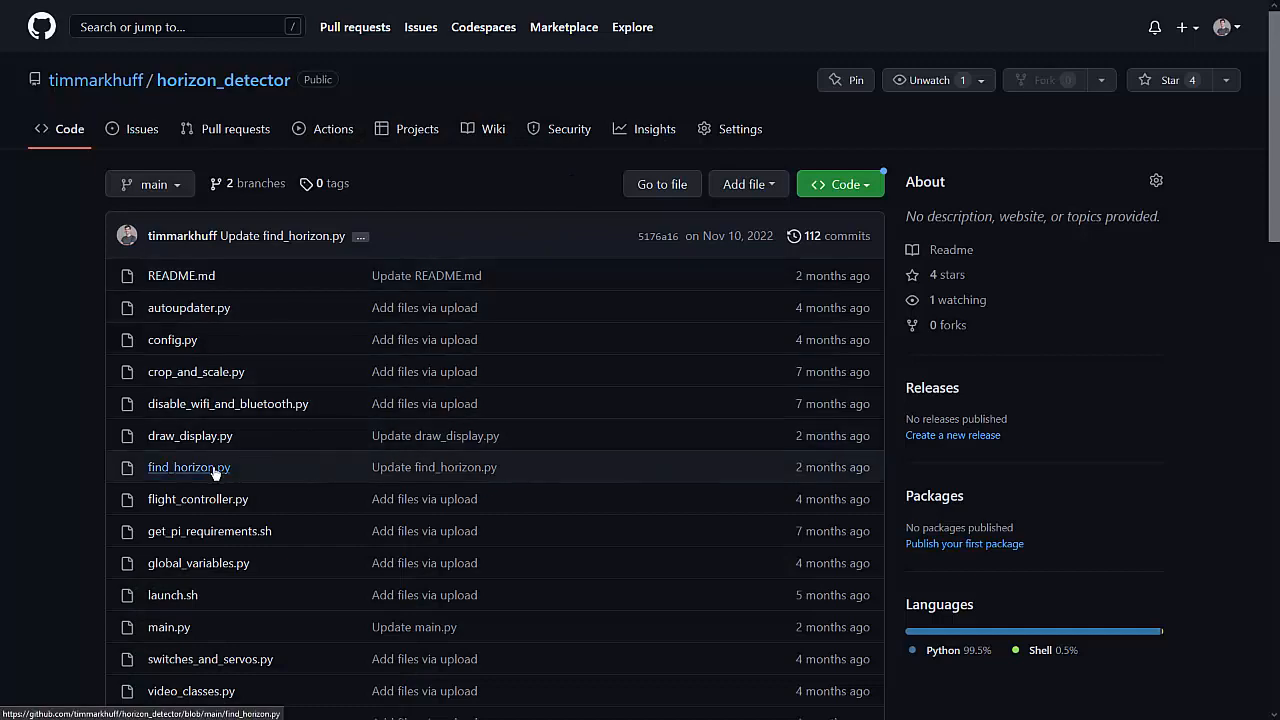
Open find_horizon.py from the horizon_detector repository file list and scroll through its code
left_click(189, 467)
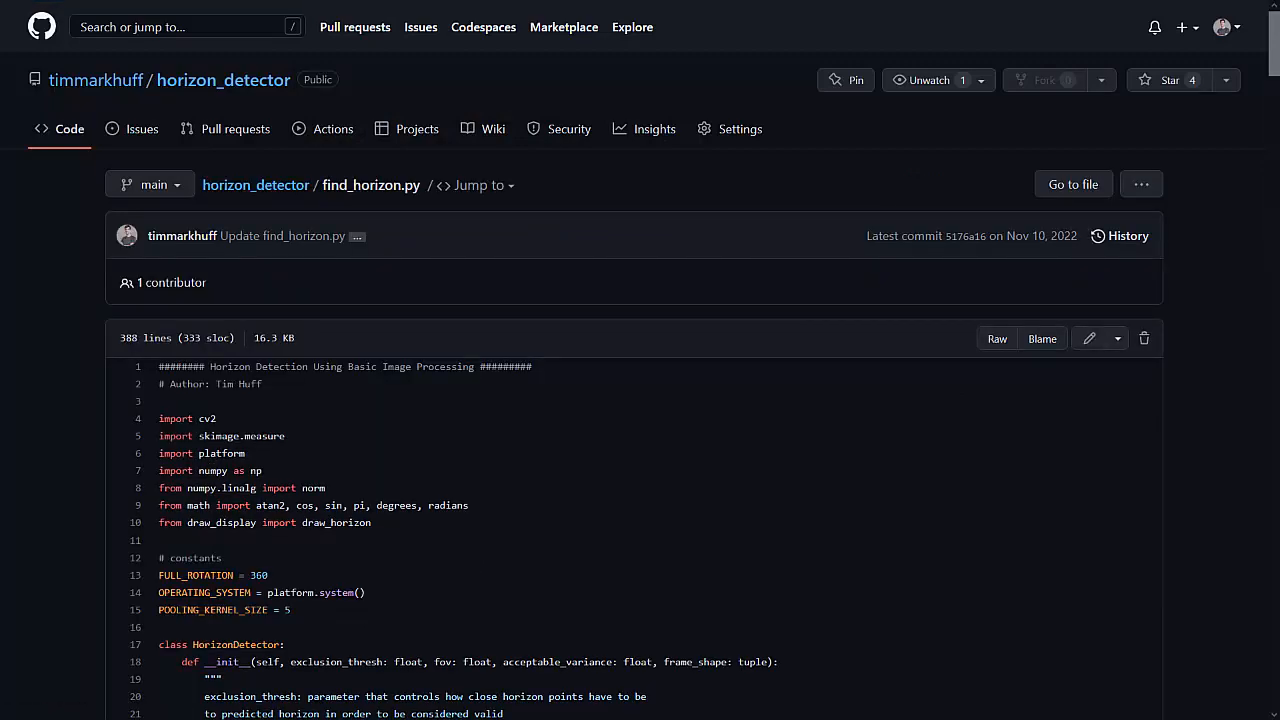
scroll("down", 3)
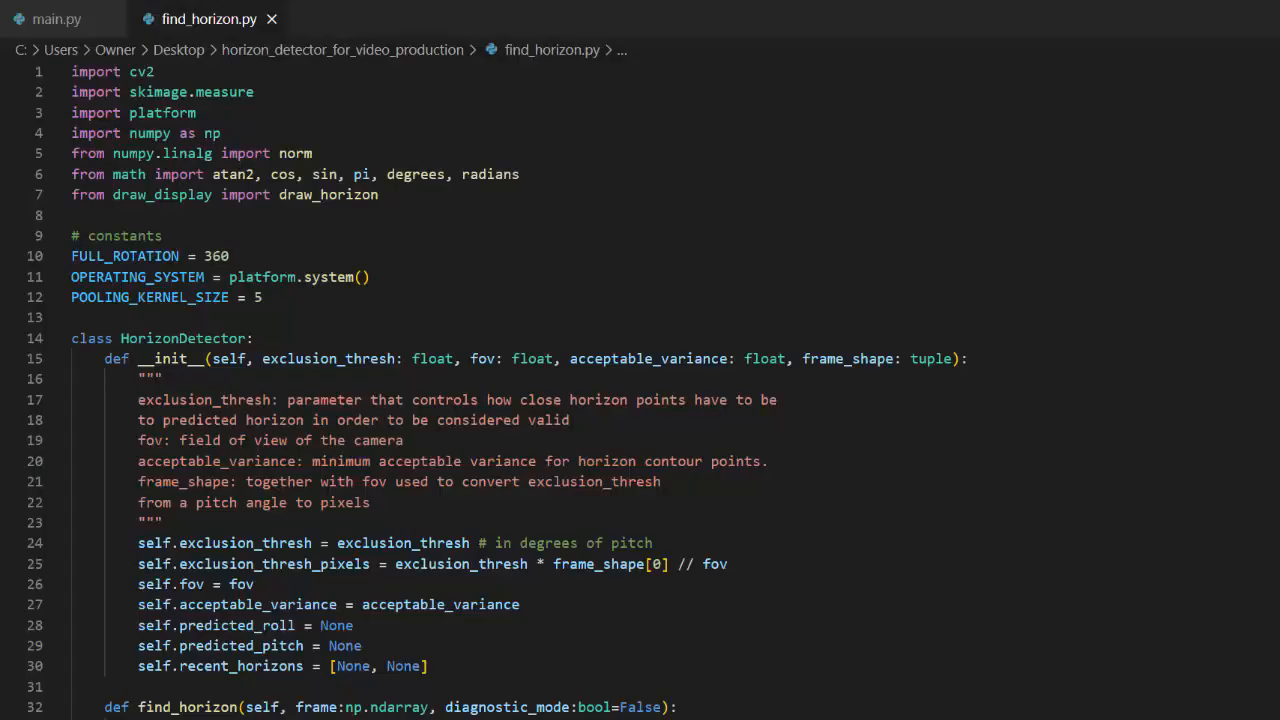
Scroll past __init__ to the find_horizon method definition and its frame parameter on line 32
scroll("down", 3)
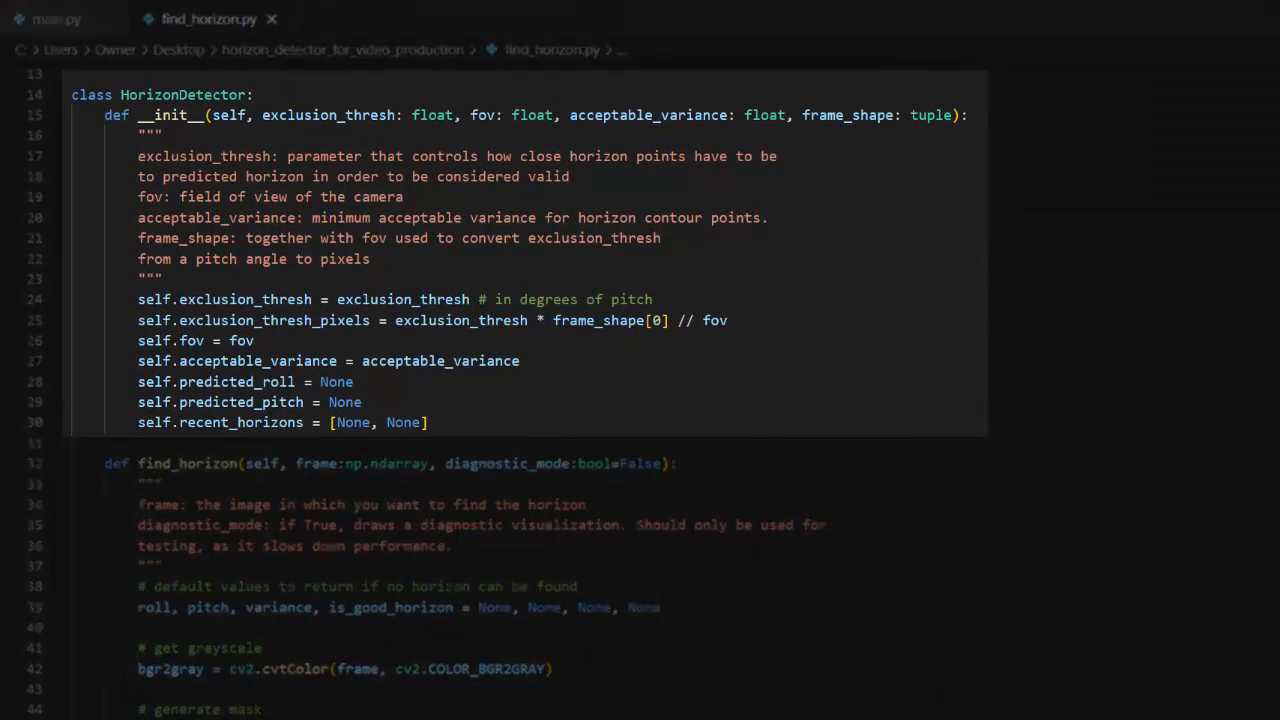
scroll("down", 3)
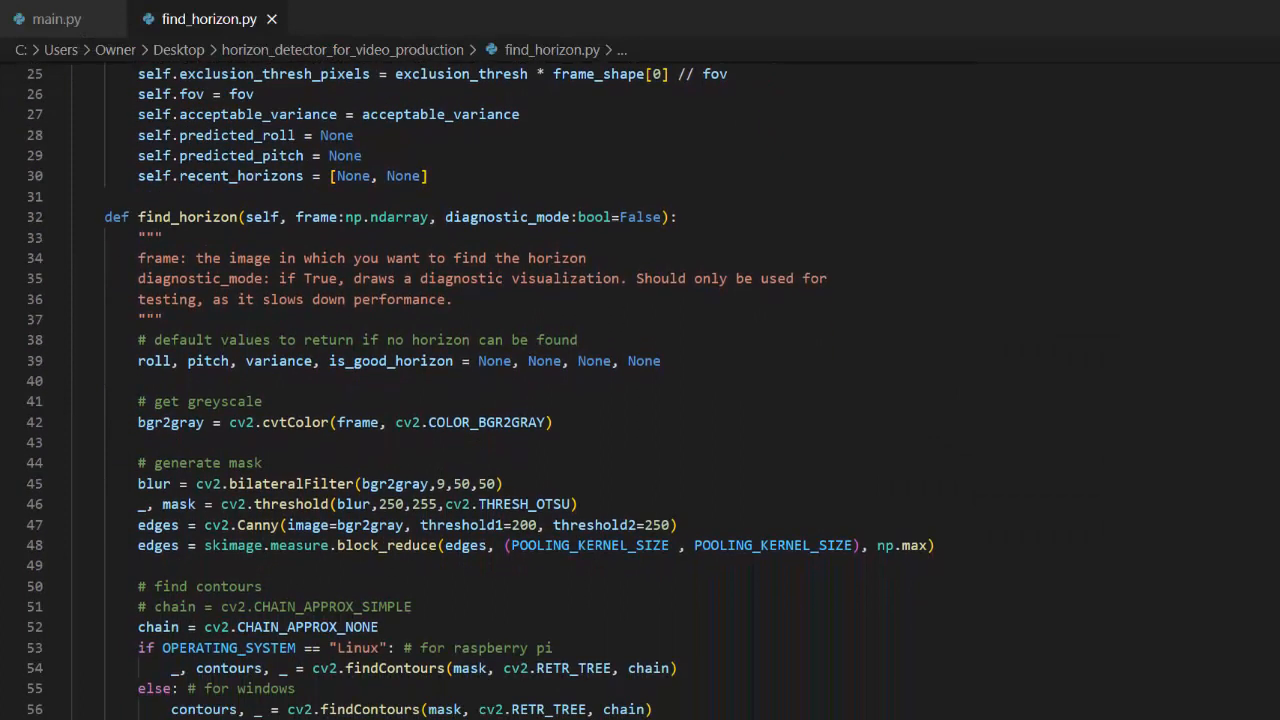
scroll("down", 3)
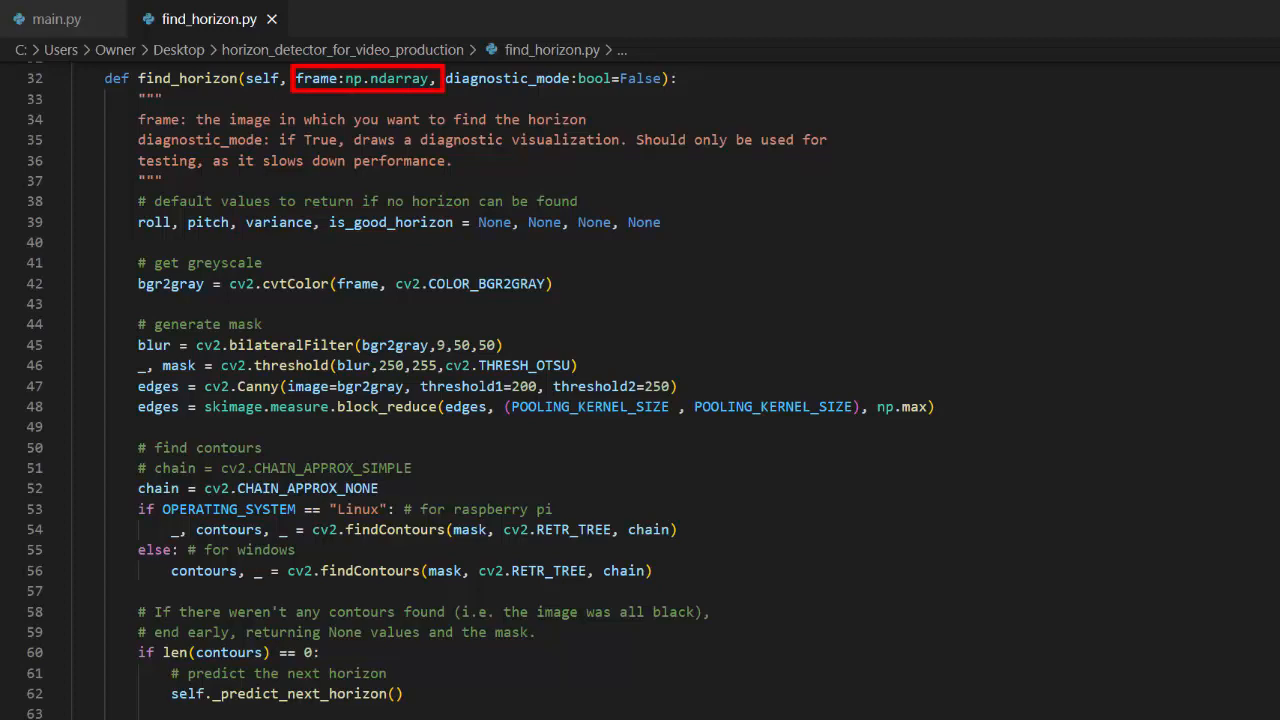
View main.py's main-loop find_horizon call around line 193, then the OpenCV thresholding tutorial
left_click(57, 19)
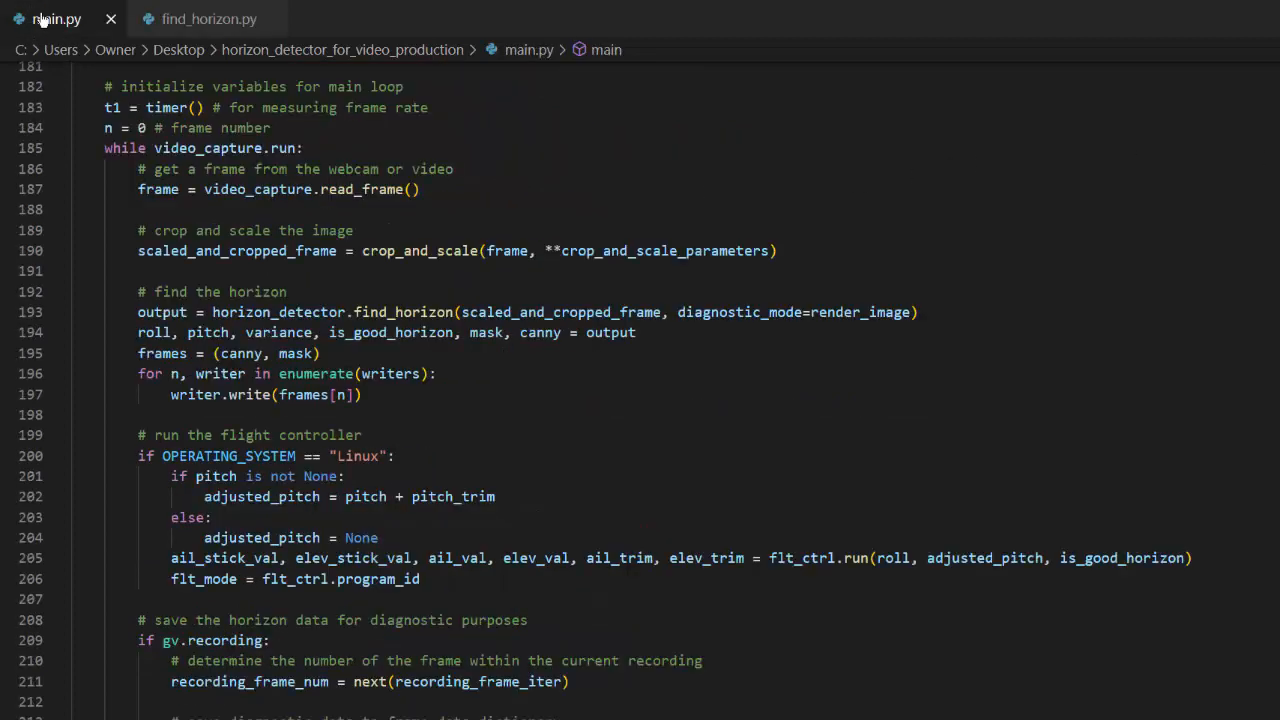
mouse_move(62, 82)
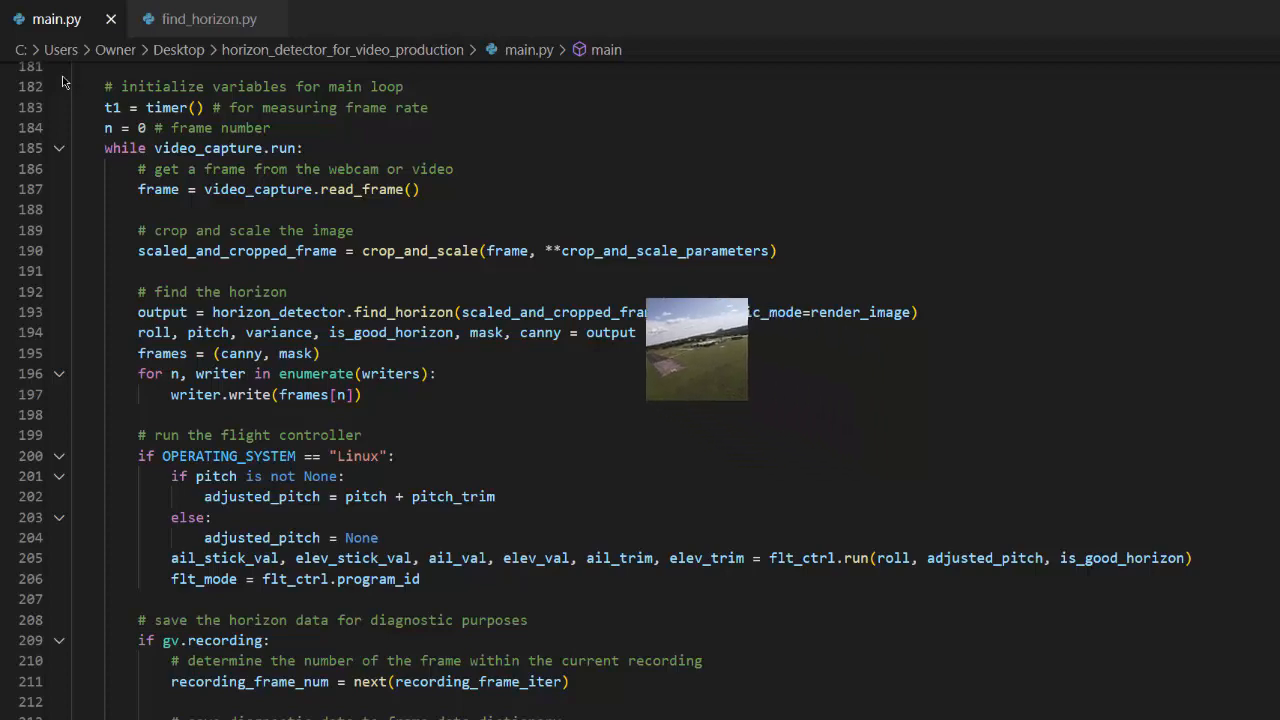
left_click(209, 19)
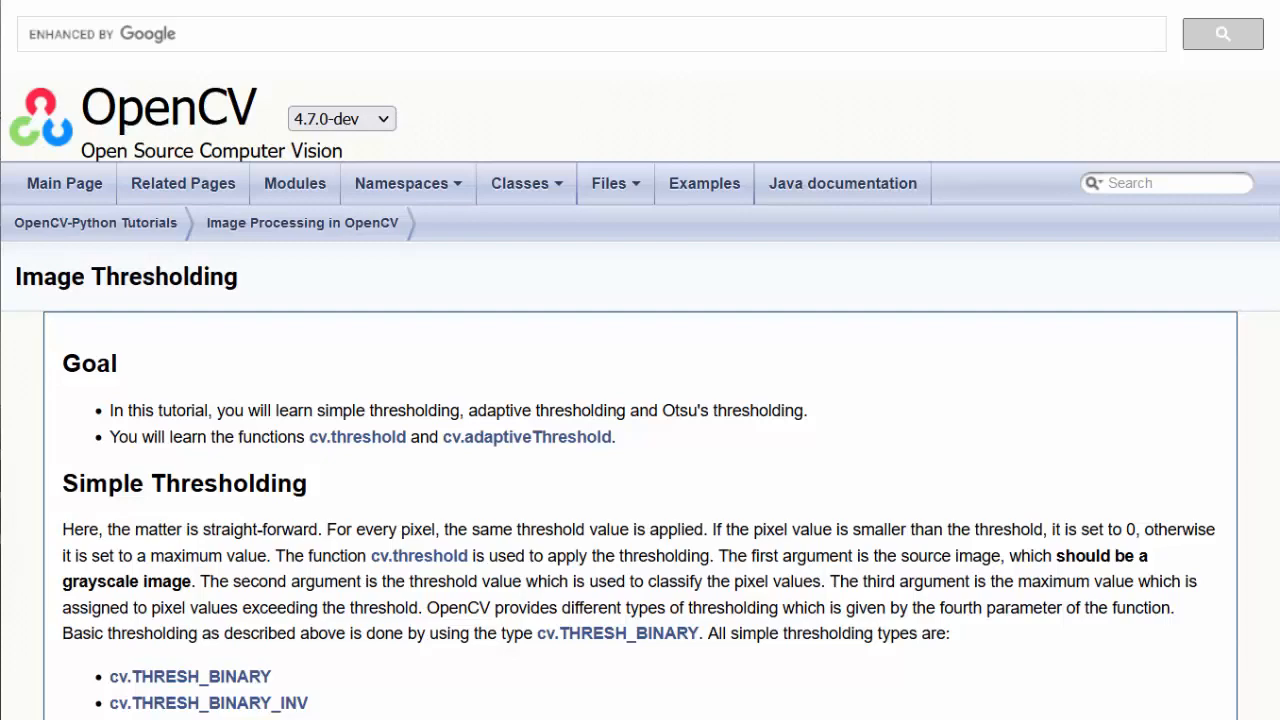
Scroll the OpenCV Image Thresholding tutorial down to the Otsu's Binarization section
scroll("down", 3)
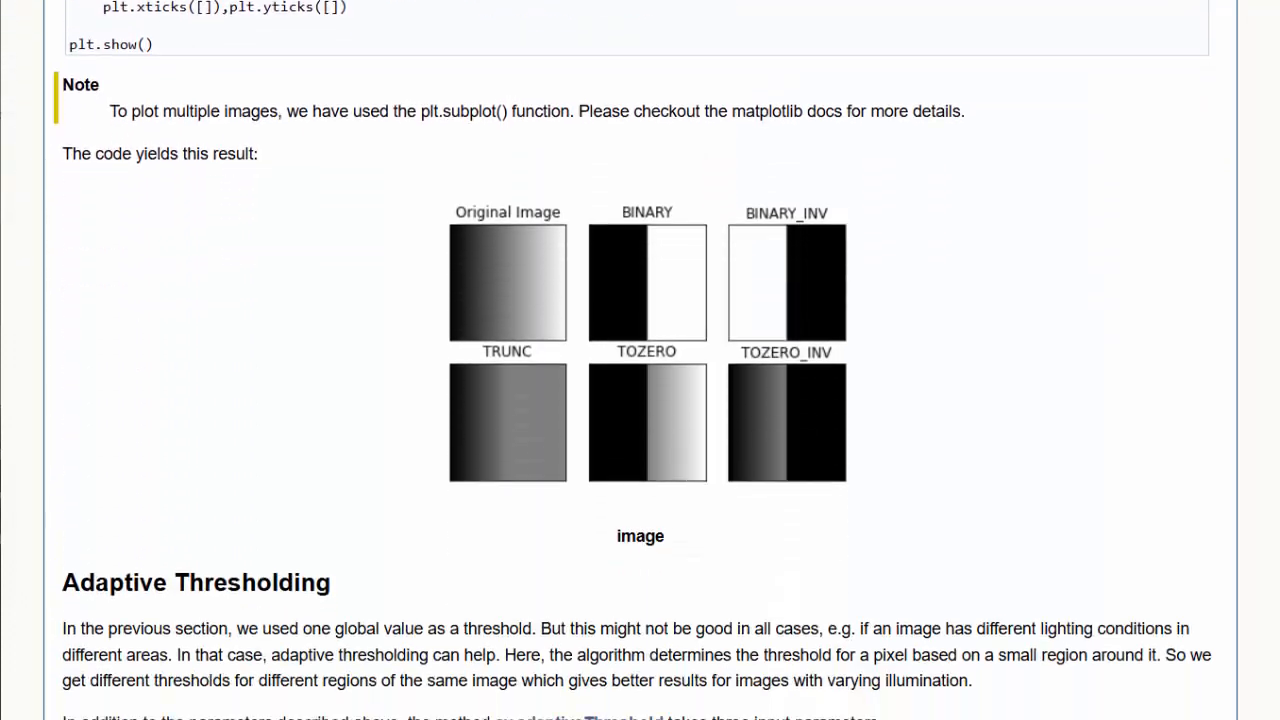
scroll("down", 3)
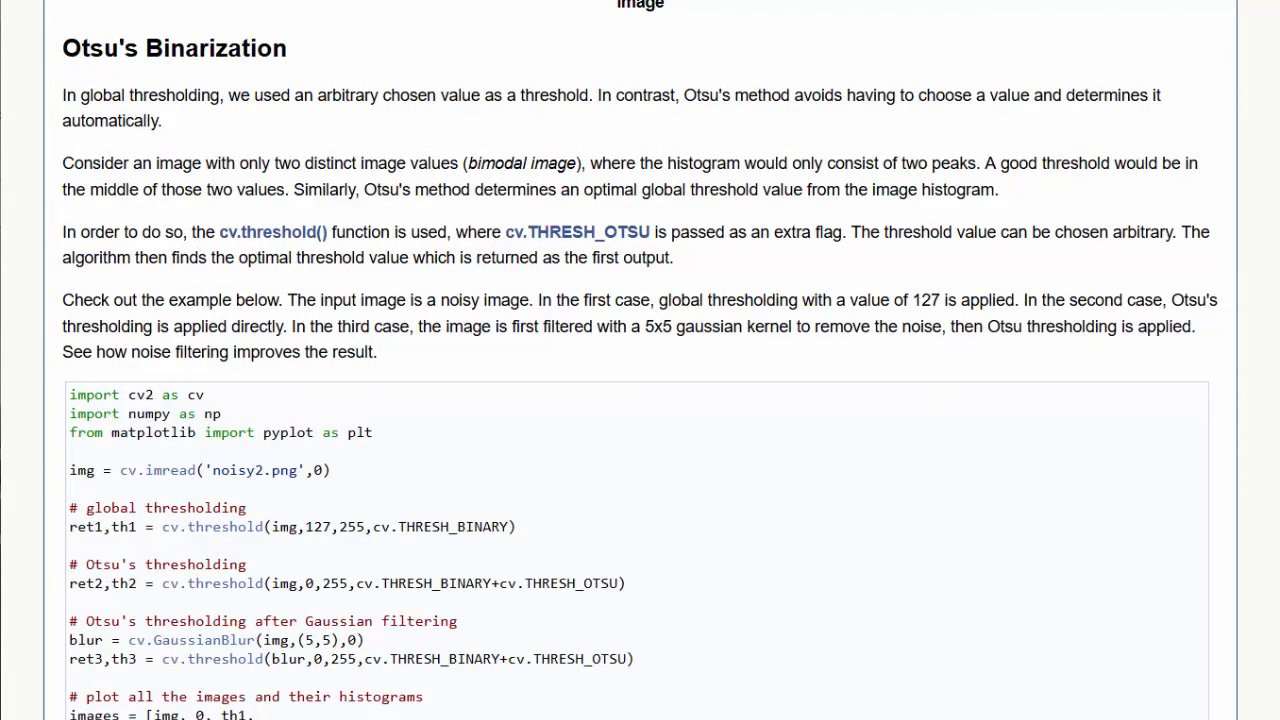
scroll("down", 3)
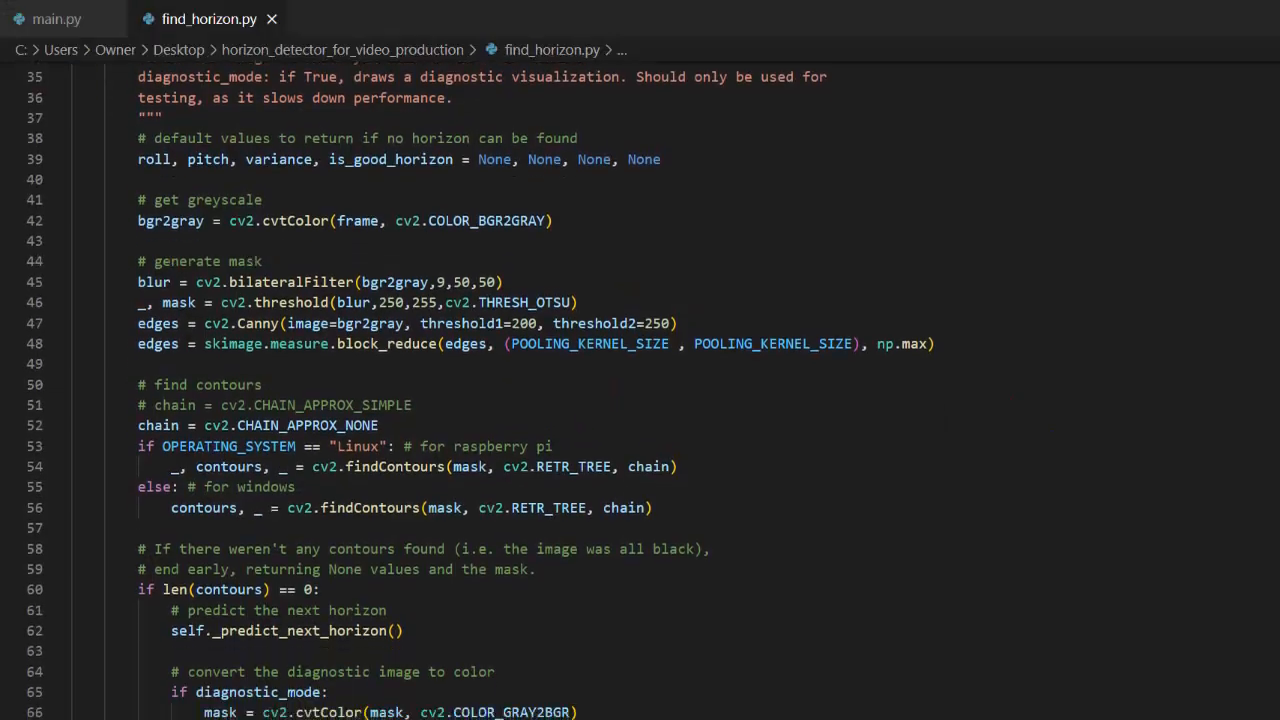
Scroll find_horizon.py to lines 50–81, from find contours to the edge-point lists
scroll("down", 3)
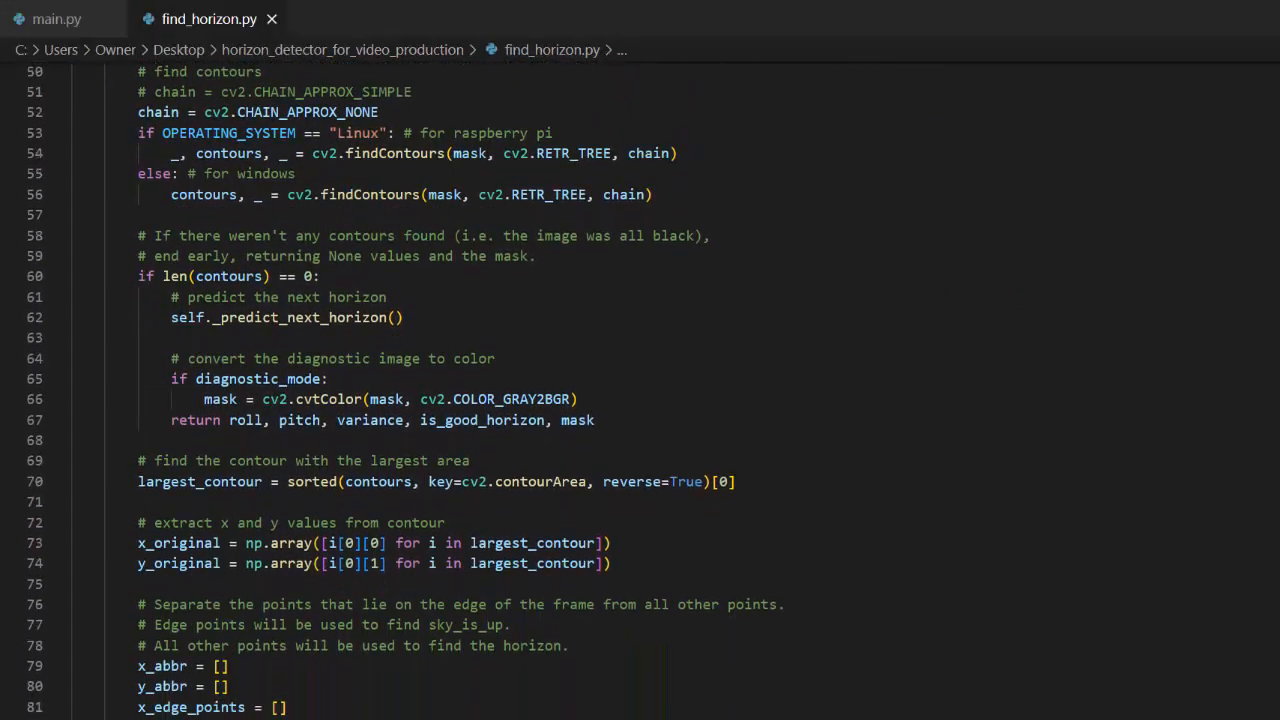
scroll("up", 3)
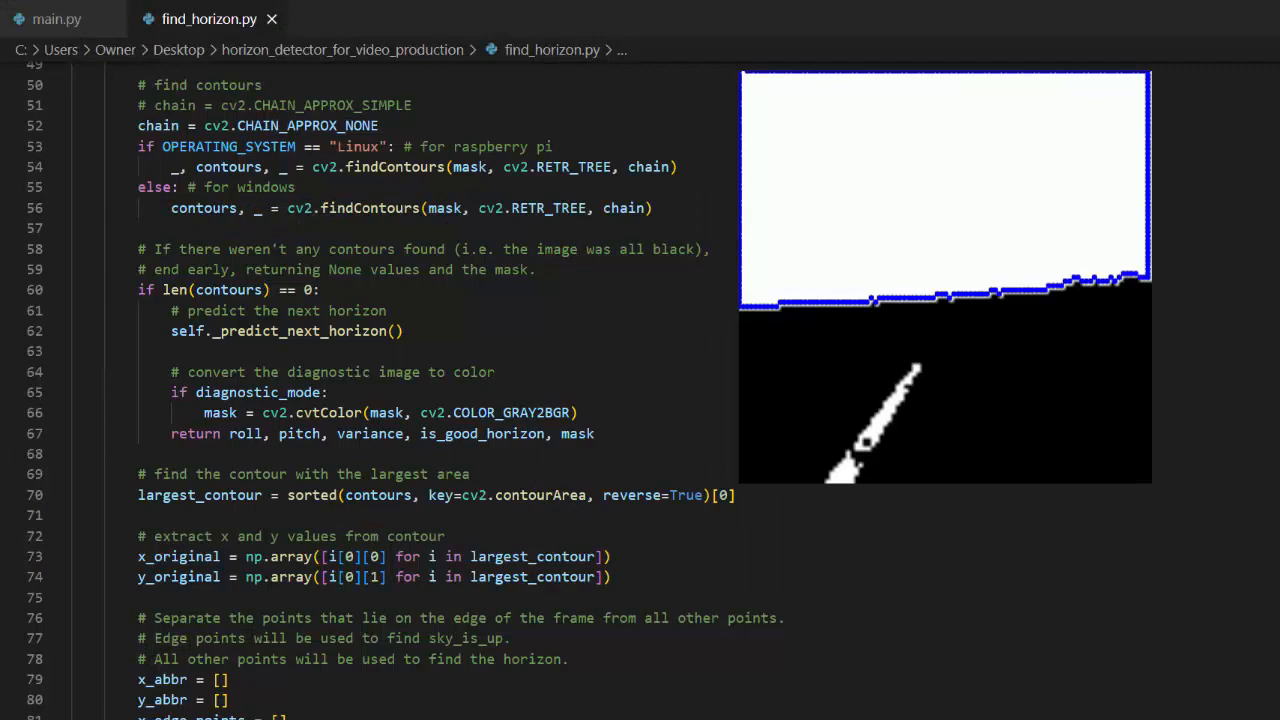
Scroll to lines 64–95, the largest-contour selection and edge-point separation loop
scroll("down", 3)
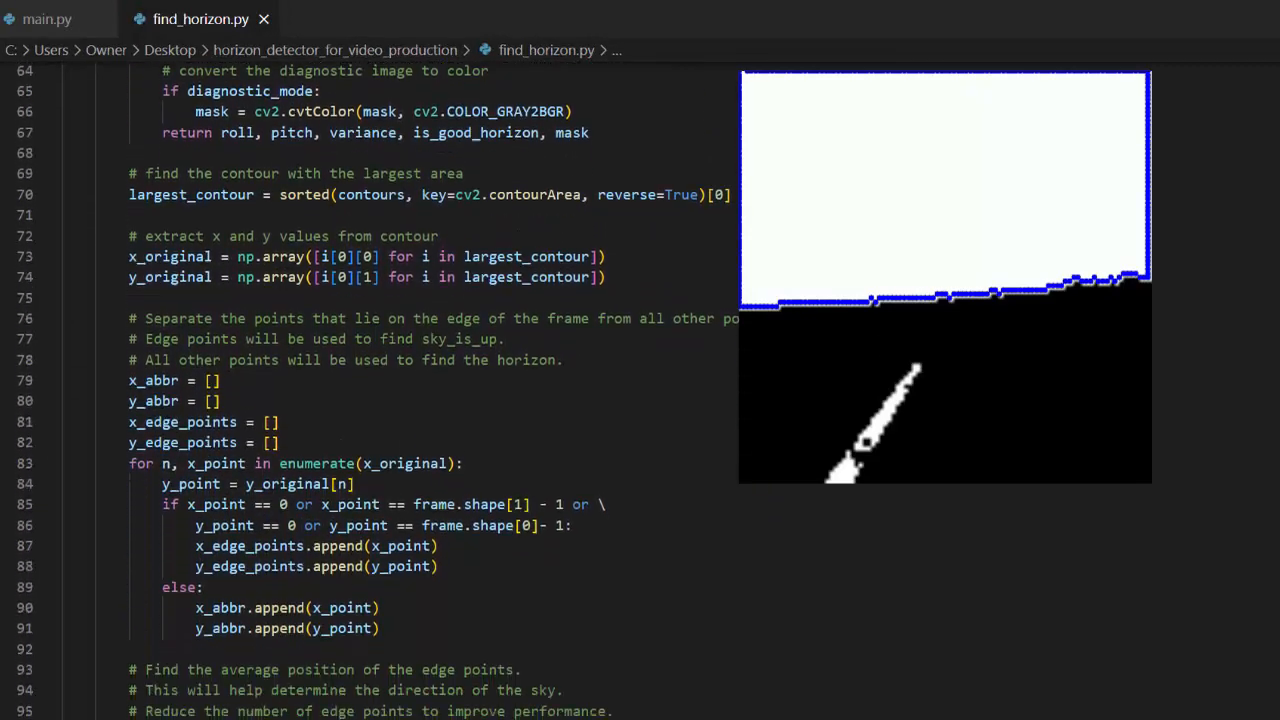
Scroll to lines 118–149, the block checking distance to the previous horizon
scroll("down", 3)
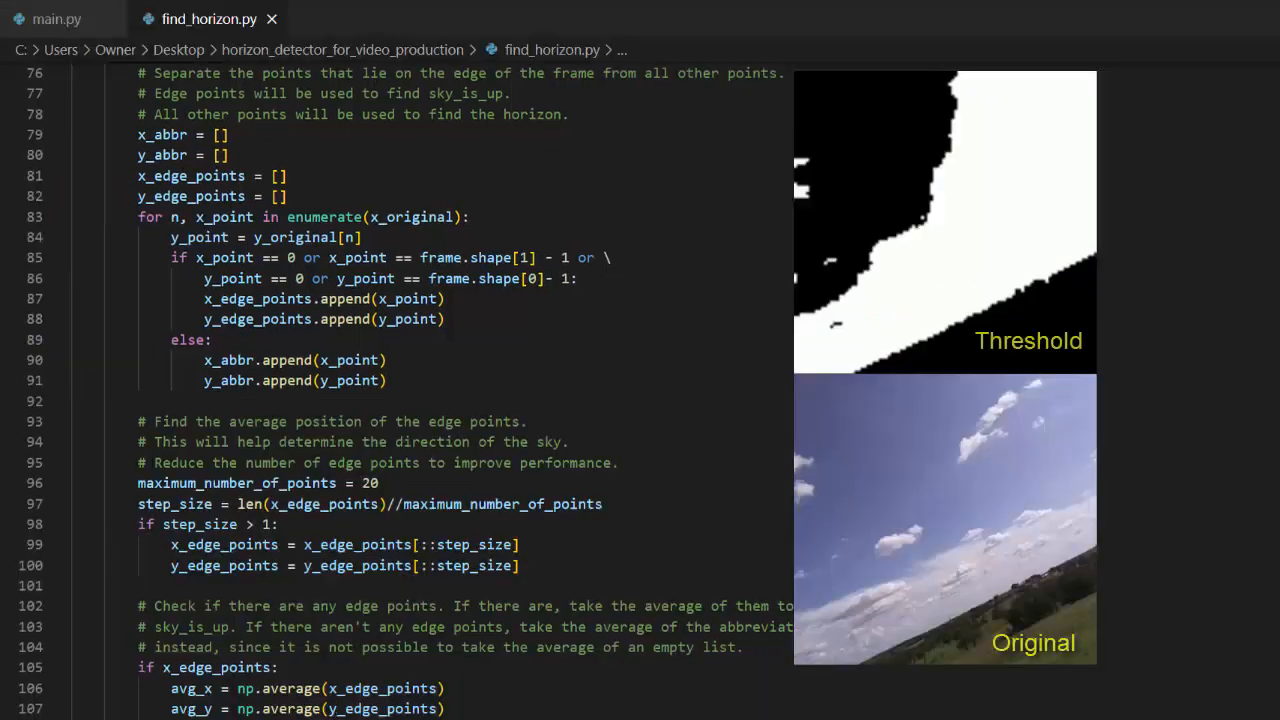
scroll("down", 3)
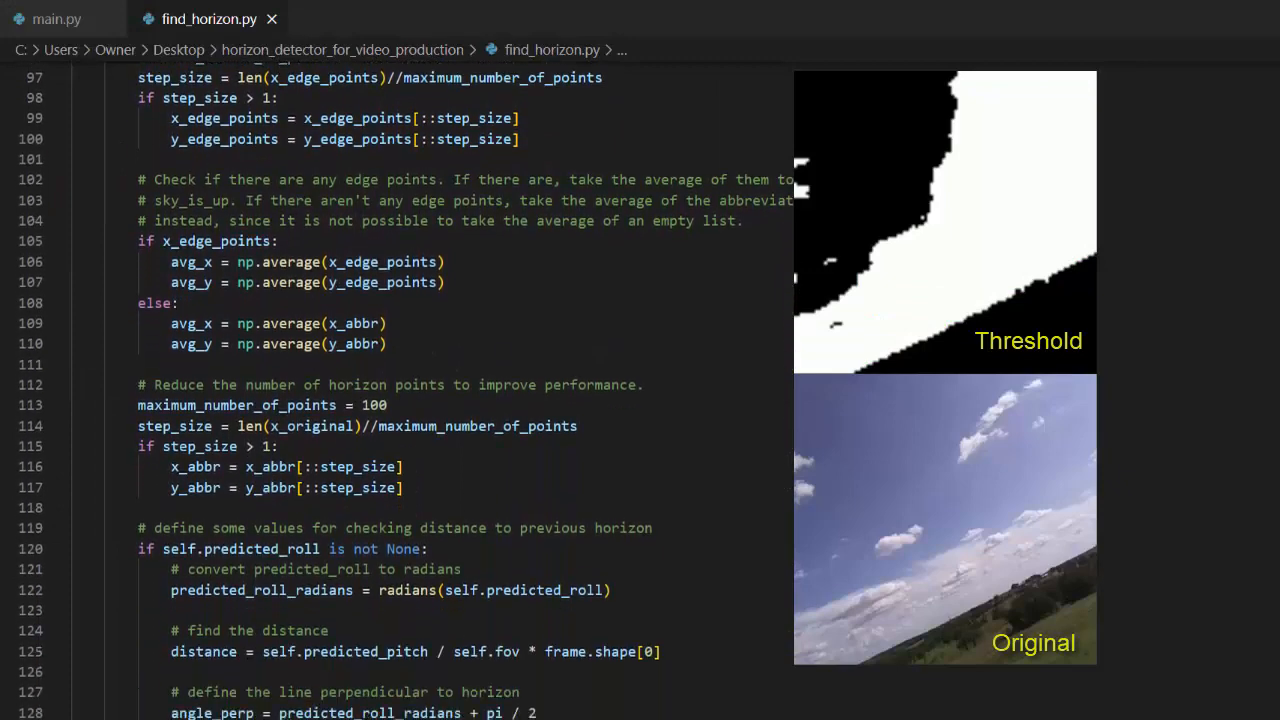
scroll("down", 3)
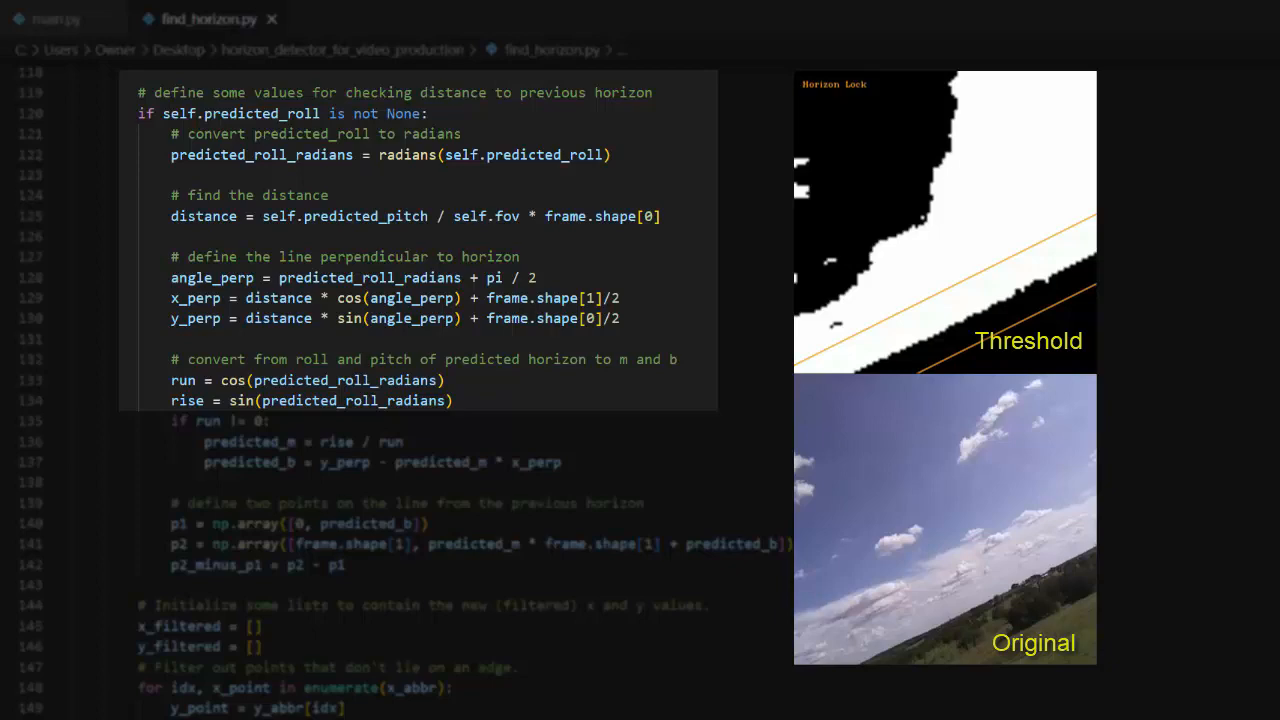
Scroll to lines 144–175, the x_filtered/y_filtered initialization and filtering for-loop
scroll("down", 3)
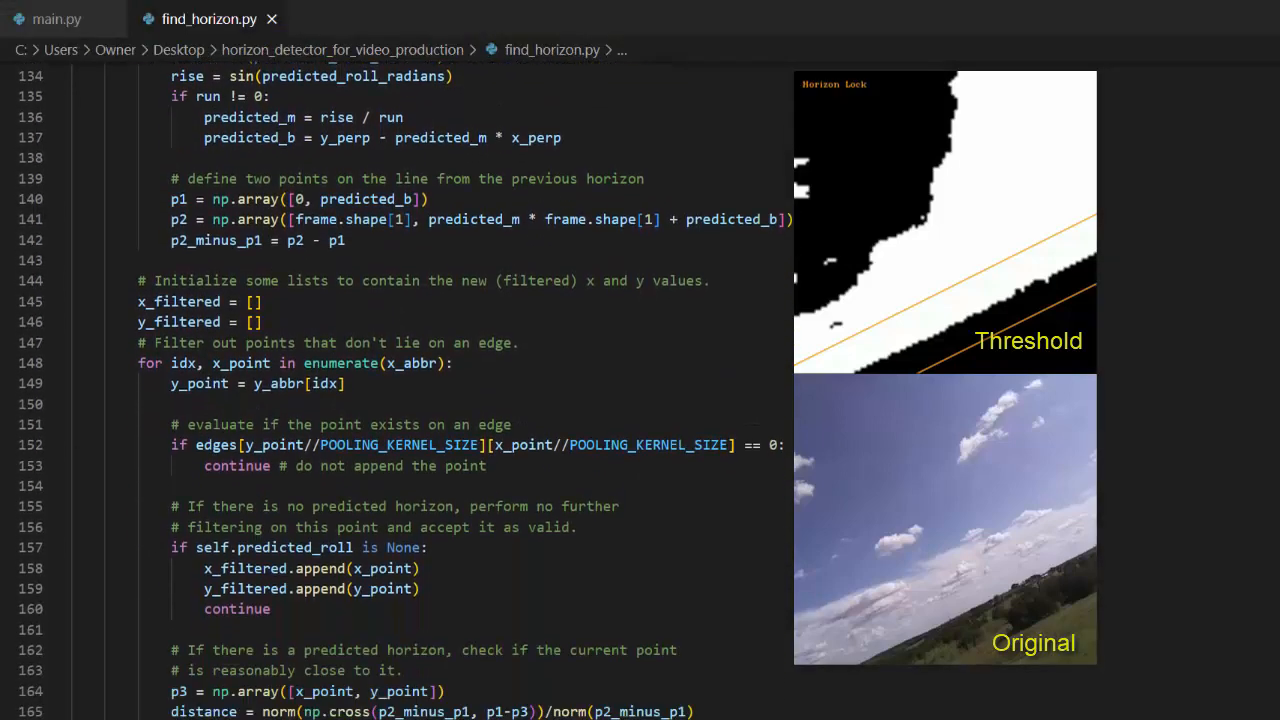
scroll("down", 3)
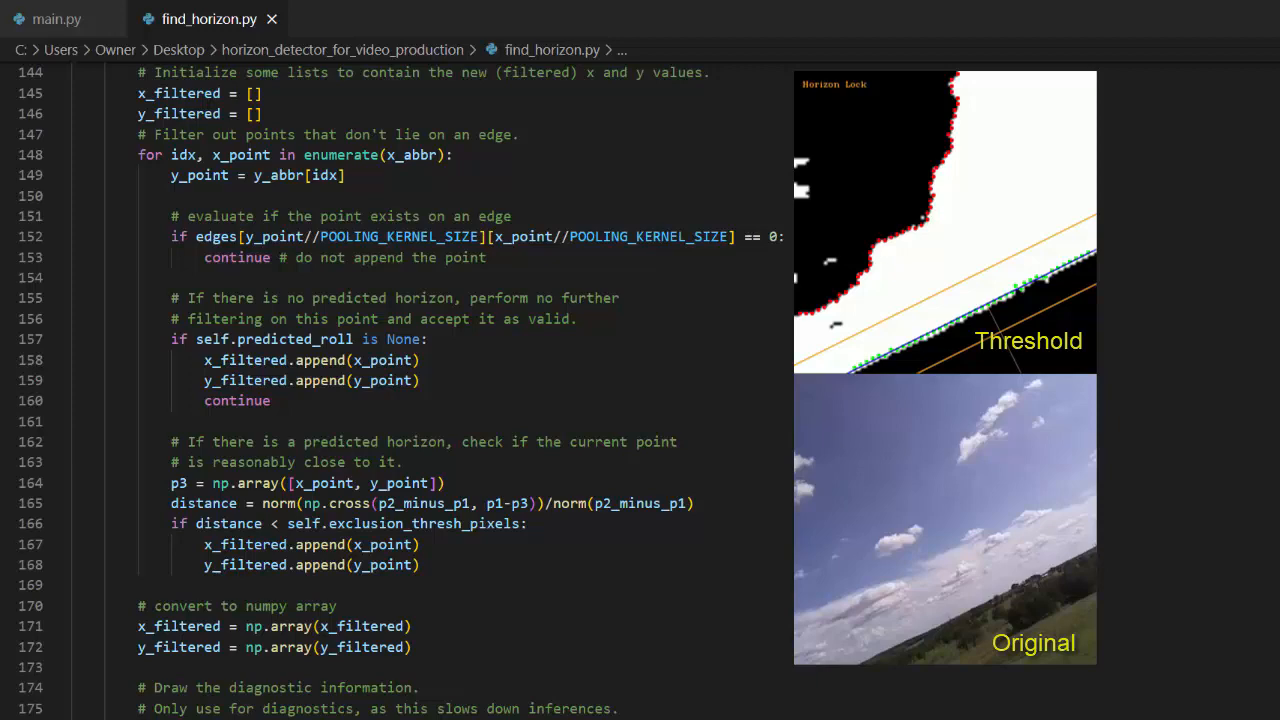
Scroll to lines 173–203, the diagnostic_mode block with cv2.circle and draw_horizon calls
scroll("down", 3)
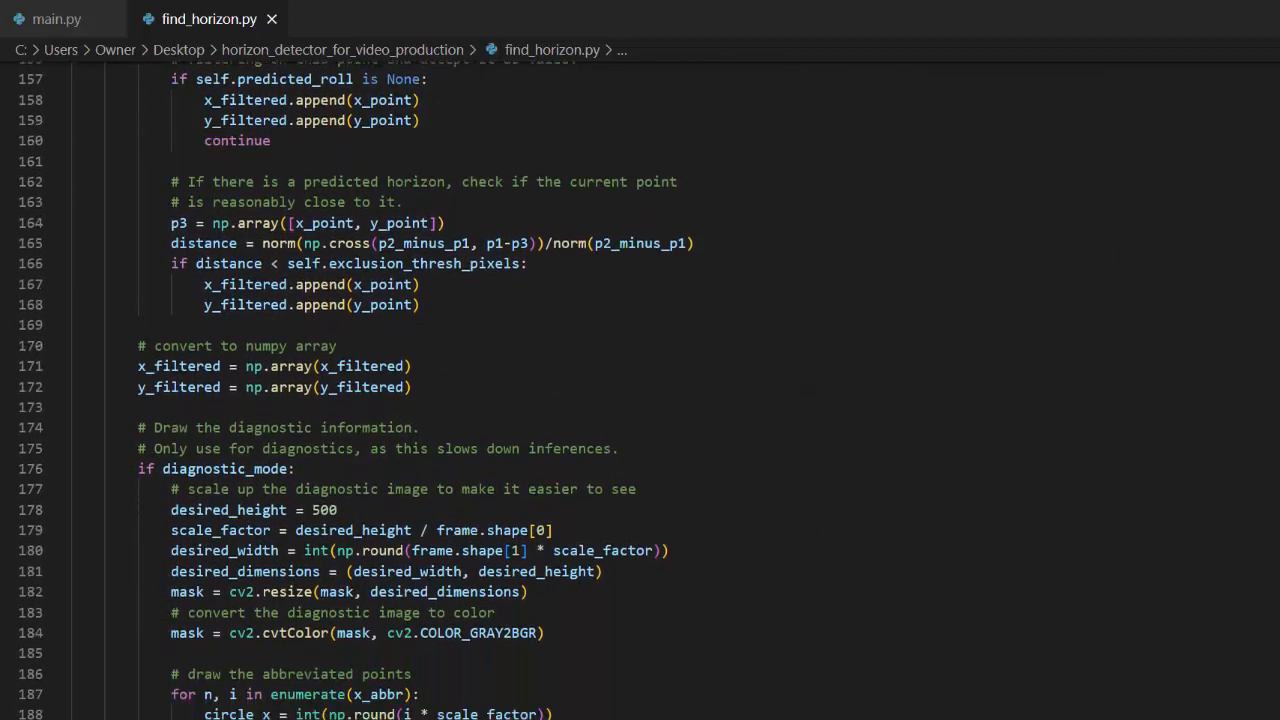
scroll("down", 3)
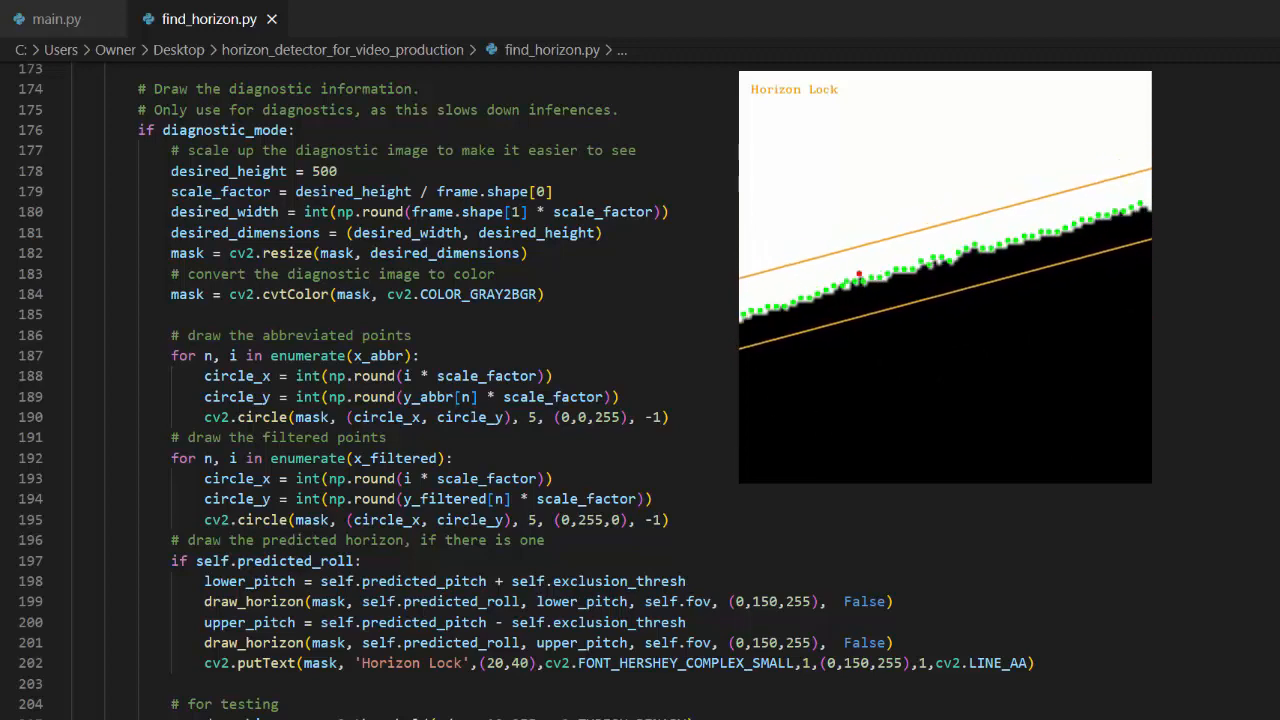
Scroll through the polyfit roll, pitch and variance code to the return statement (lines 247–278)
scroll("down", 3)
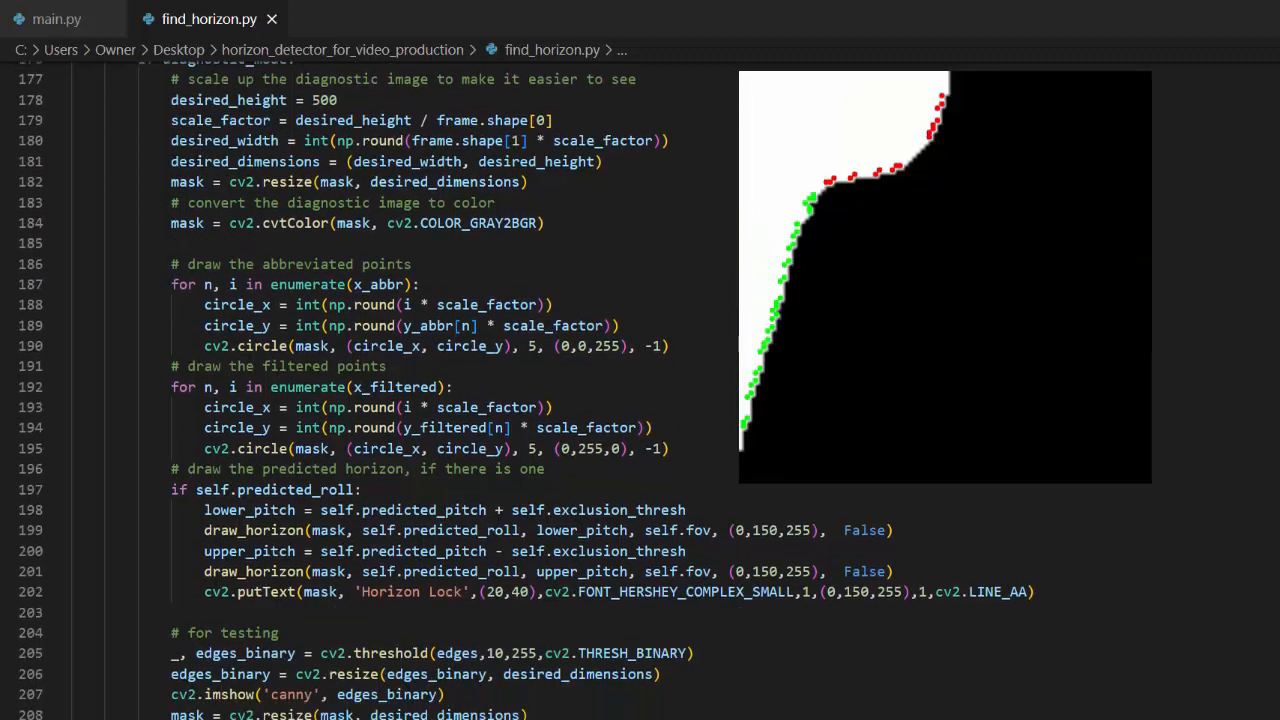
scroll("down", 3)
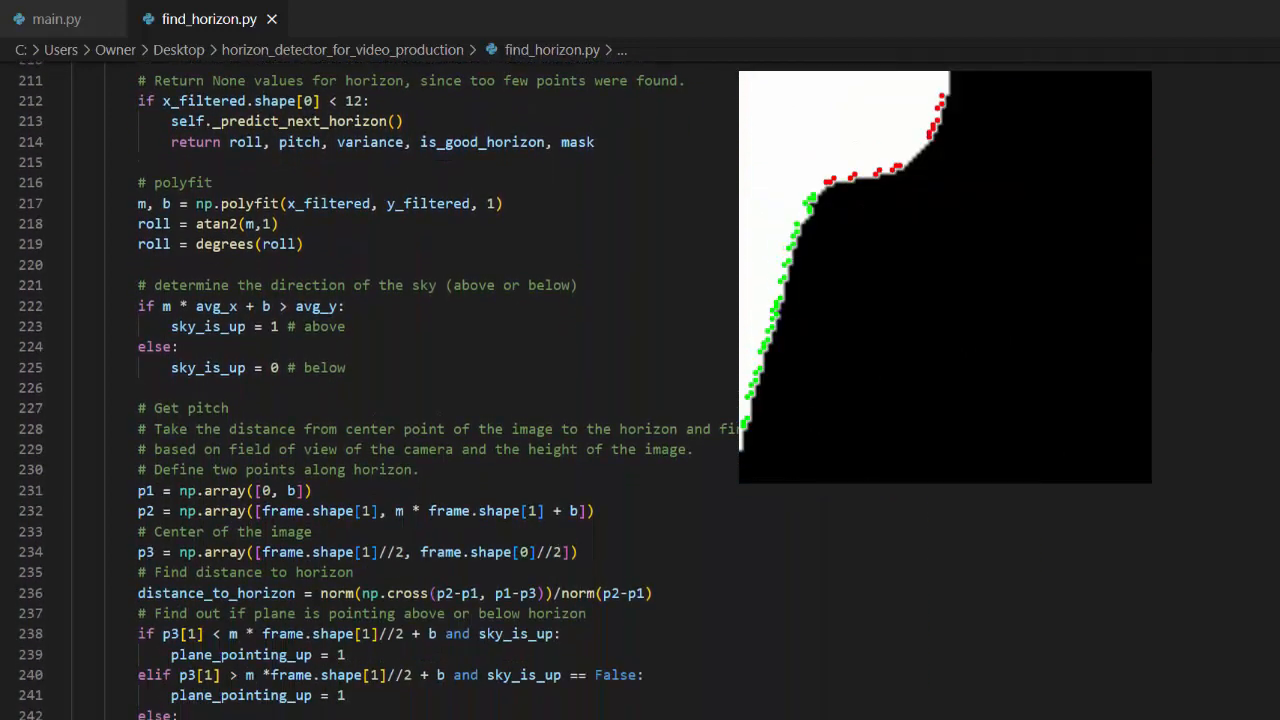
scroll("down", 3)
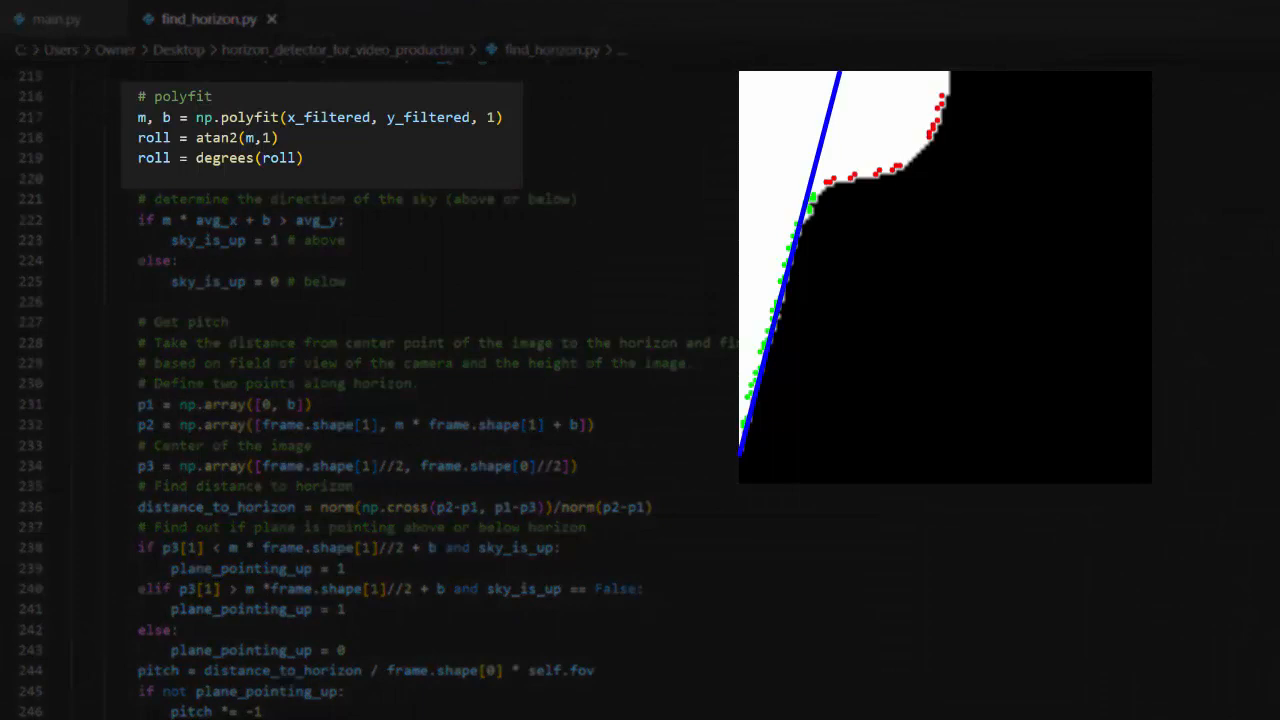
double_click(150, 117)
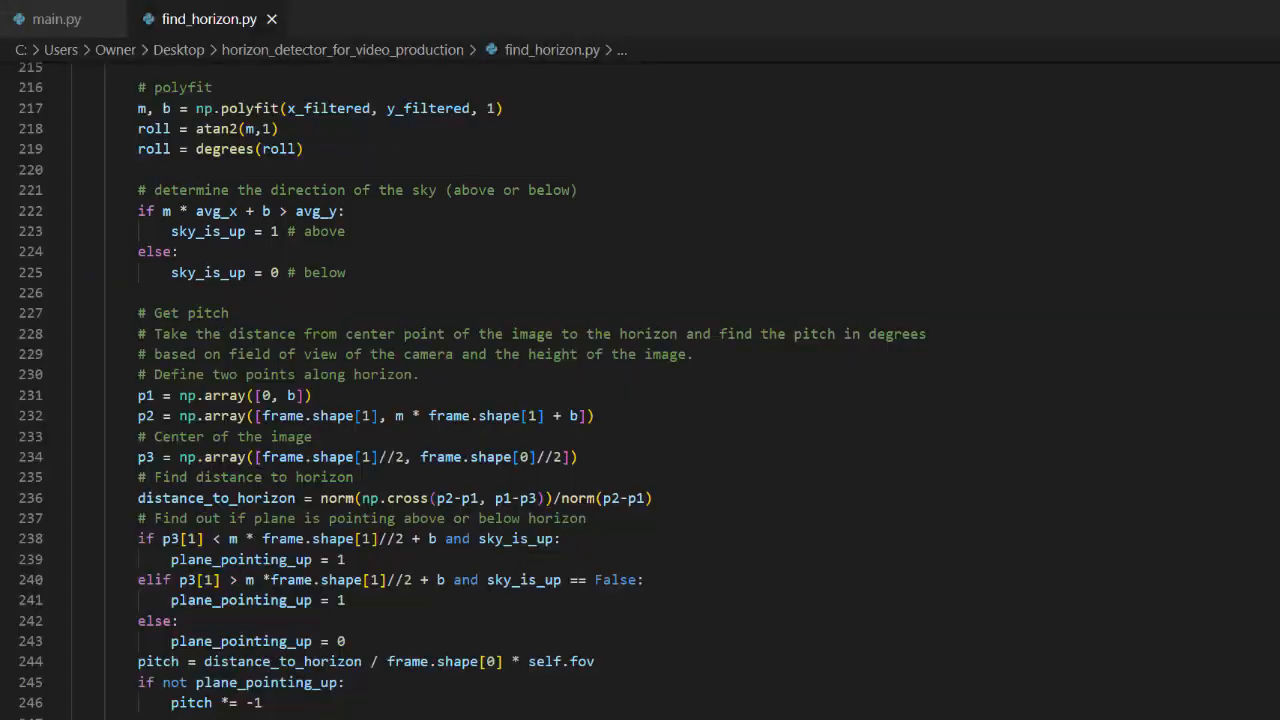
scroll("down", 3)
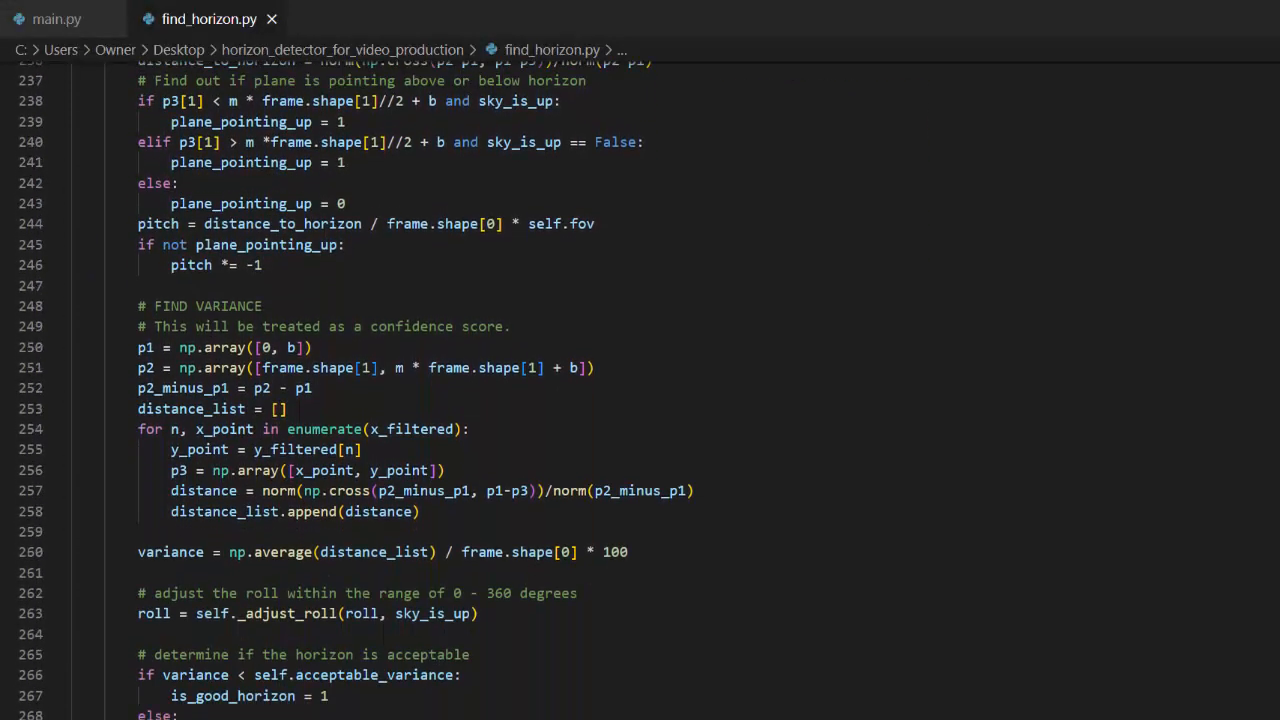
scroll("down", 3)
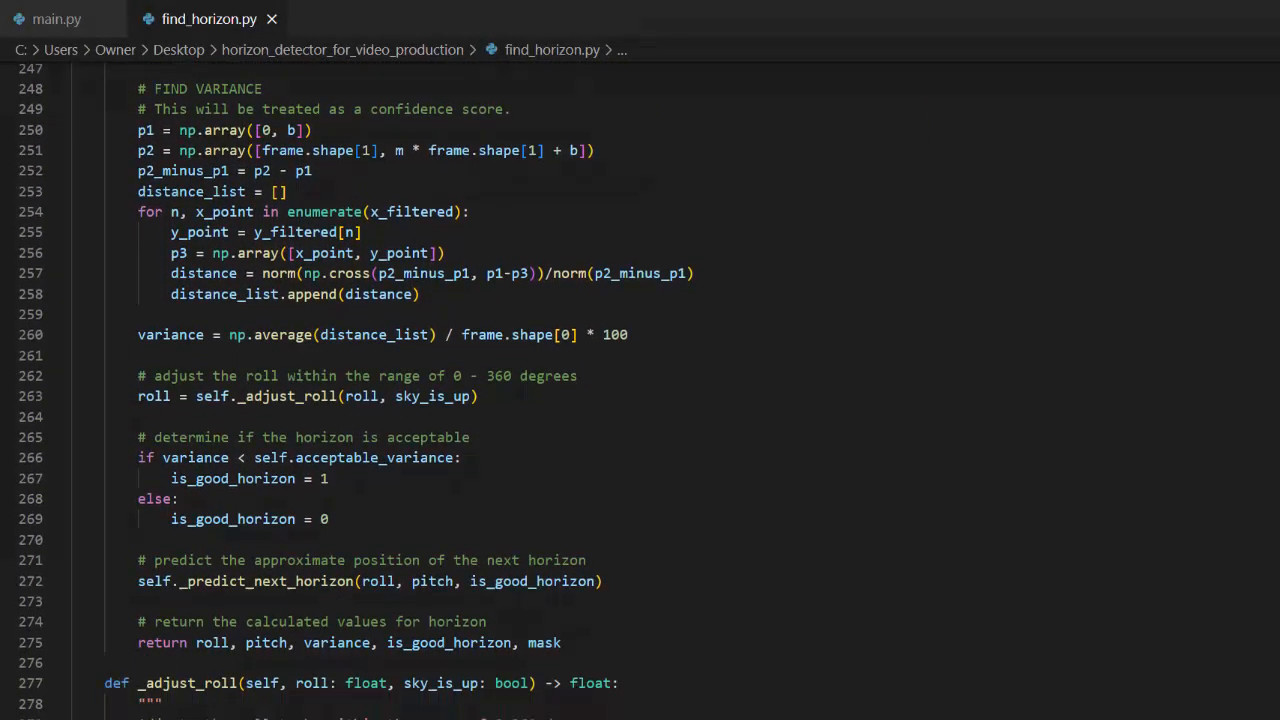